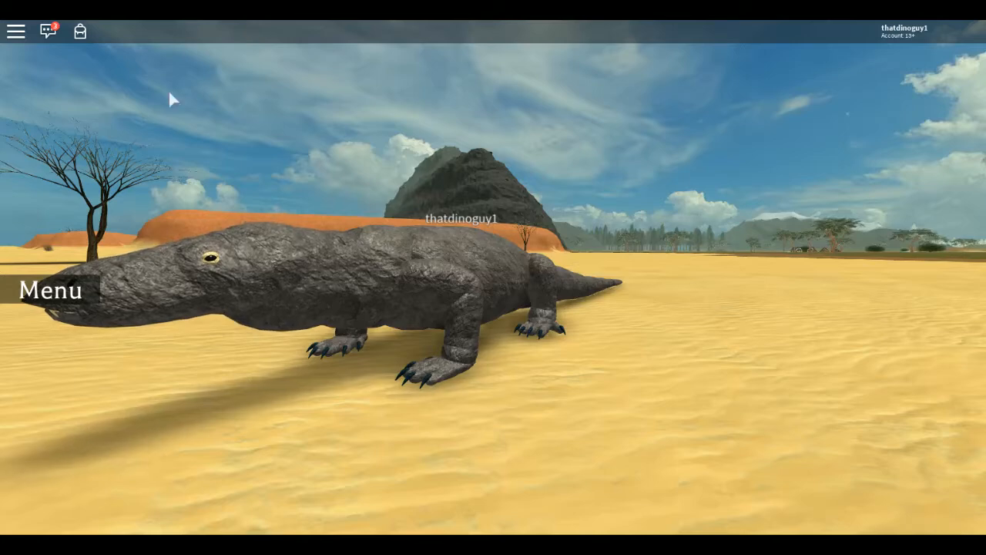
pyautogui.moveTo(339, 268)
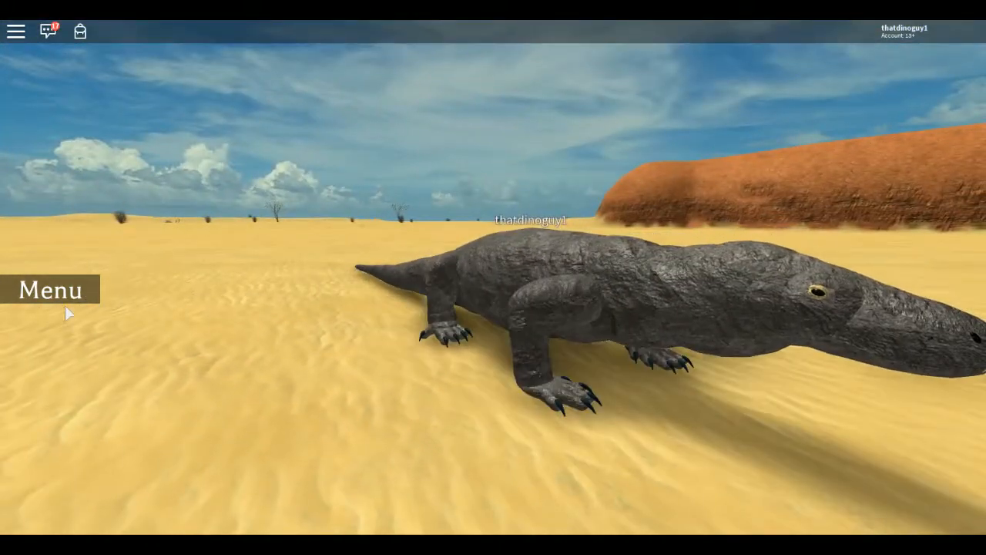
# Dismiss the Megalania's spawn options and spawn as the Macrauchenia from the Mammals list
pyautogui.click(49, 290)
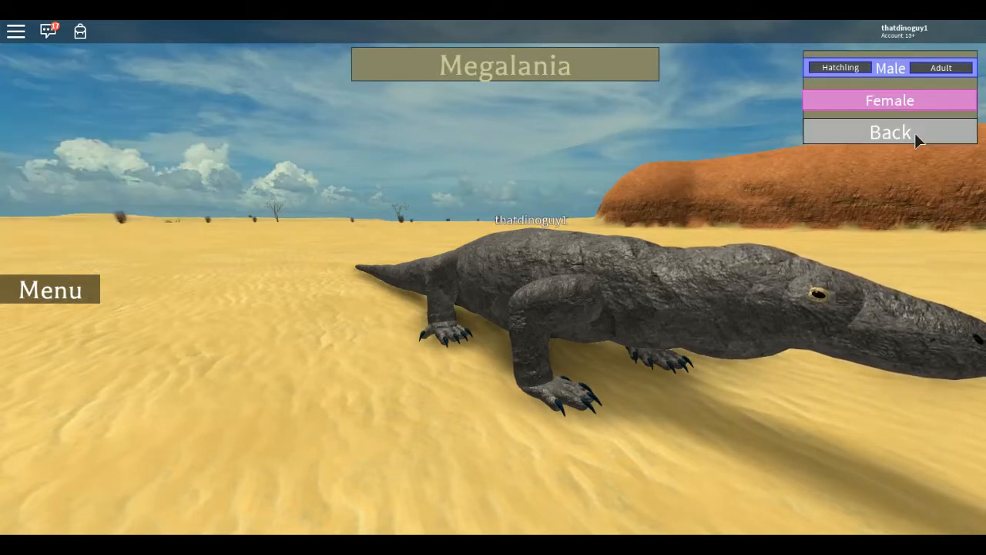
pyautogui.click(890, 131)
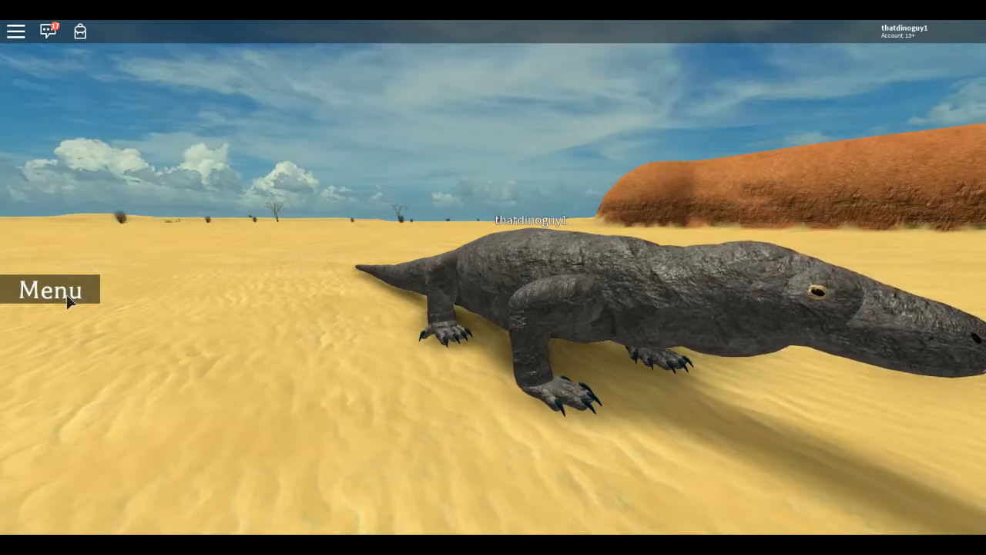
pyautogui.click(50, 291)
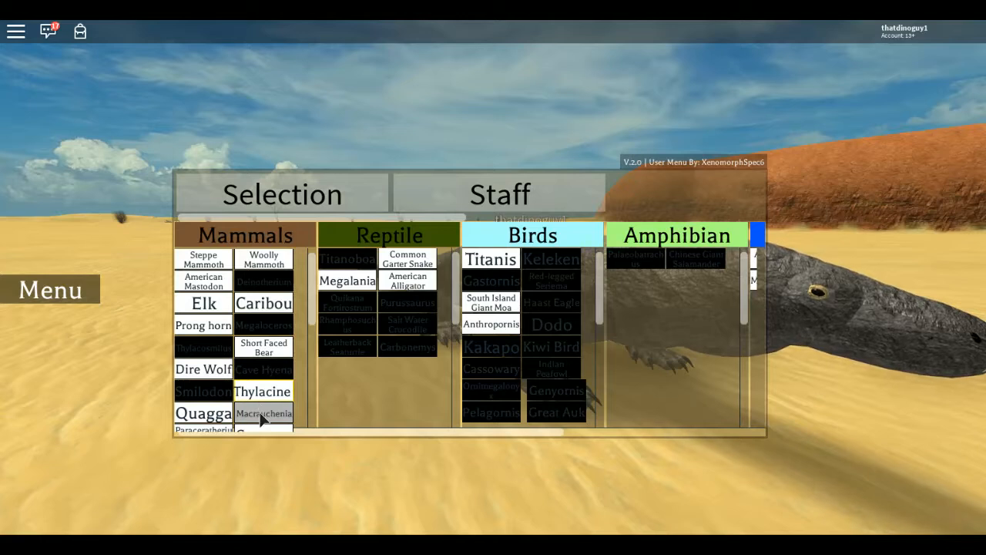
pyautogui.click(264, 413)
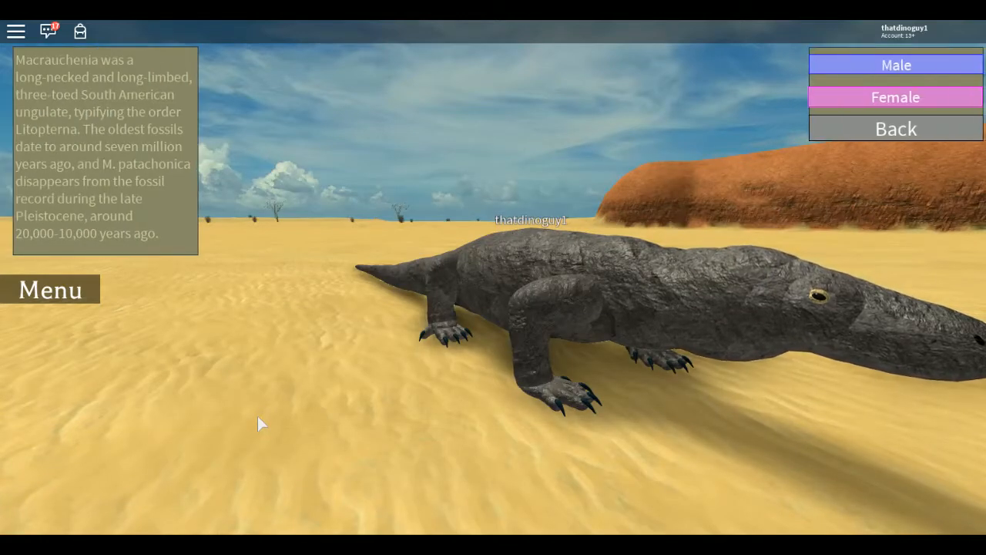
pyautogui.click(895, 65)
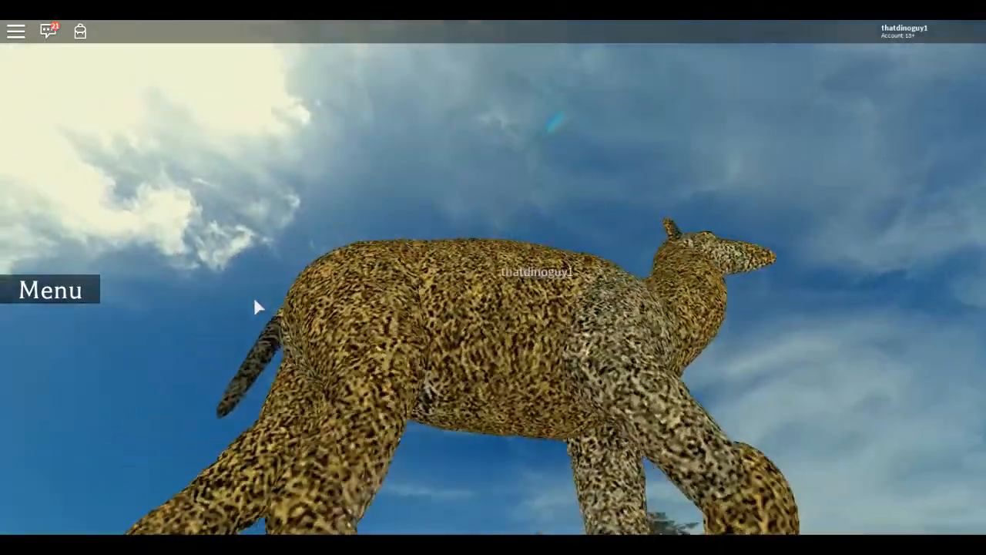
# Choose the Woolly Mammoth under Mammals and spawn it as a male
pyautogui.click(50, 289)
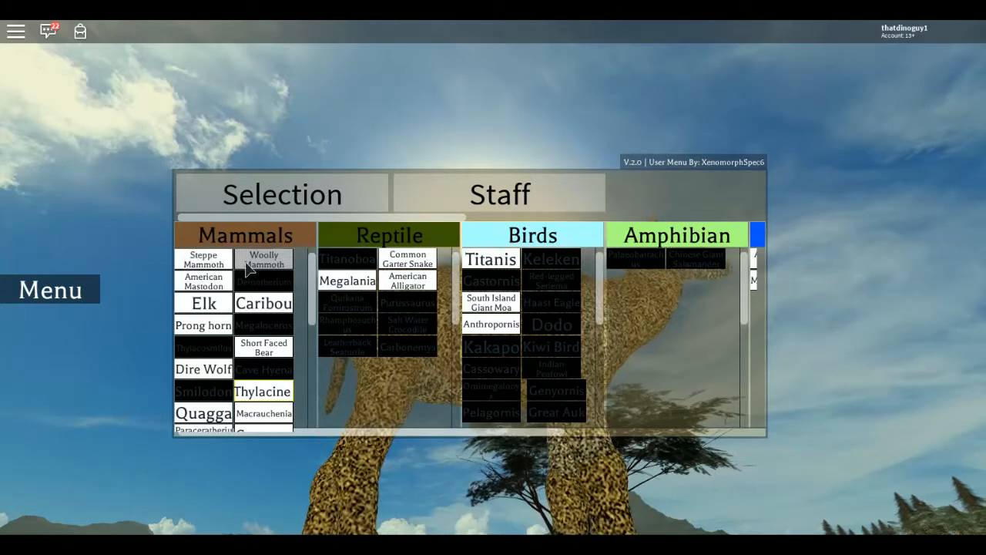
pyautogui.click(263, 259)
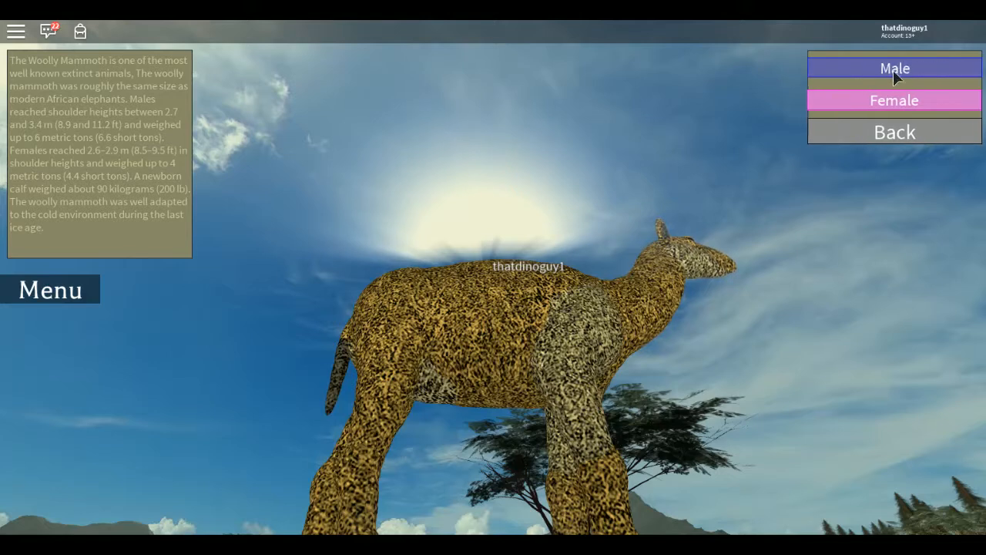
pyautogui.click(894, 68)
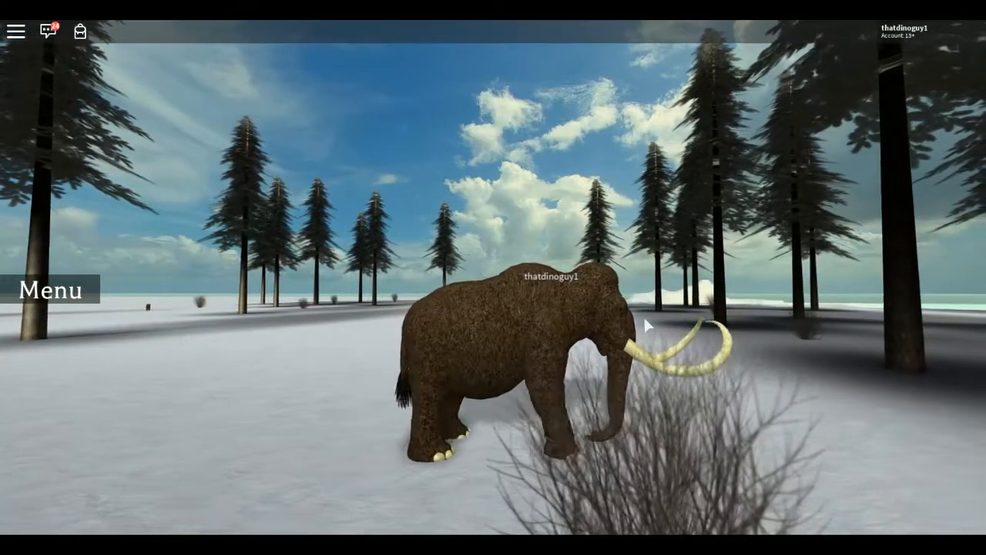
pyautogui.click(49, 289)
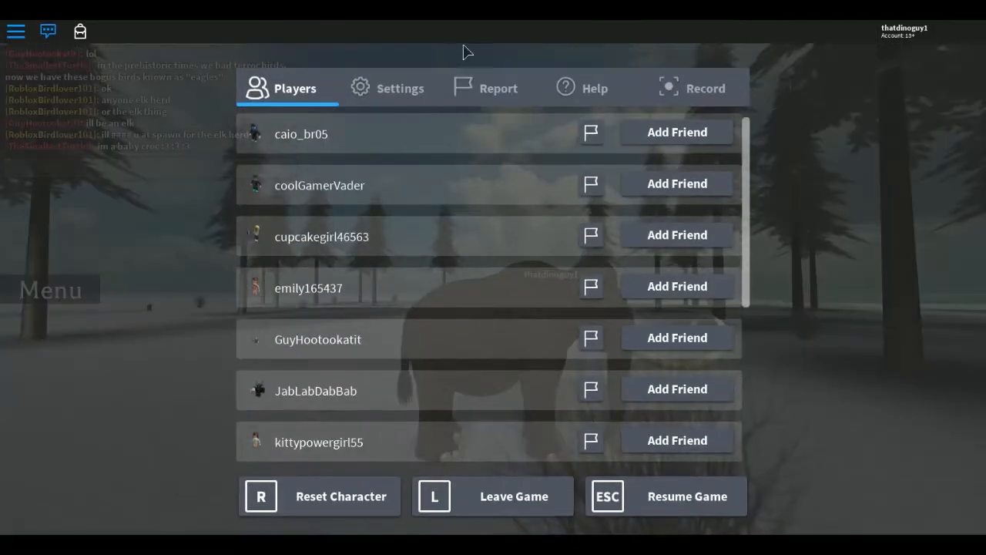
pyautogui.click(399, 88)
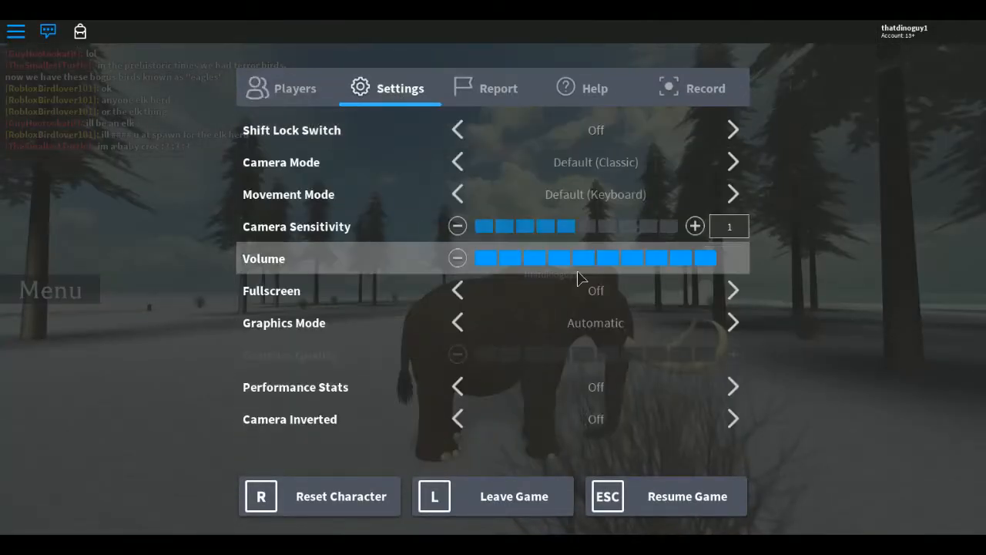
pyautogui.click(457, 258)
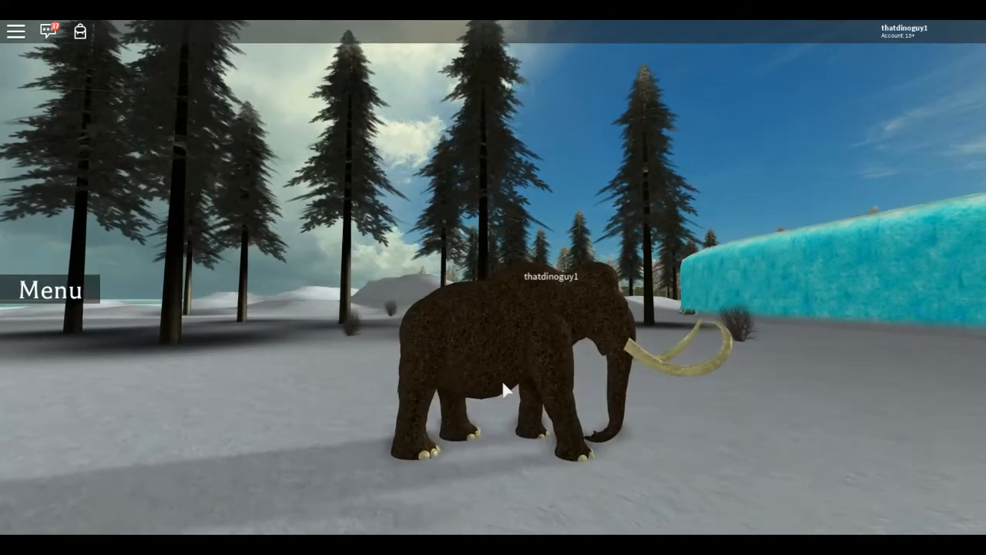
# Reopen the creature selection list over the Woolly Mammoth
pyautogui.click(49, 290)
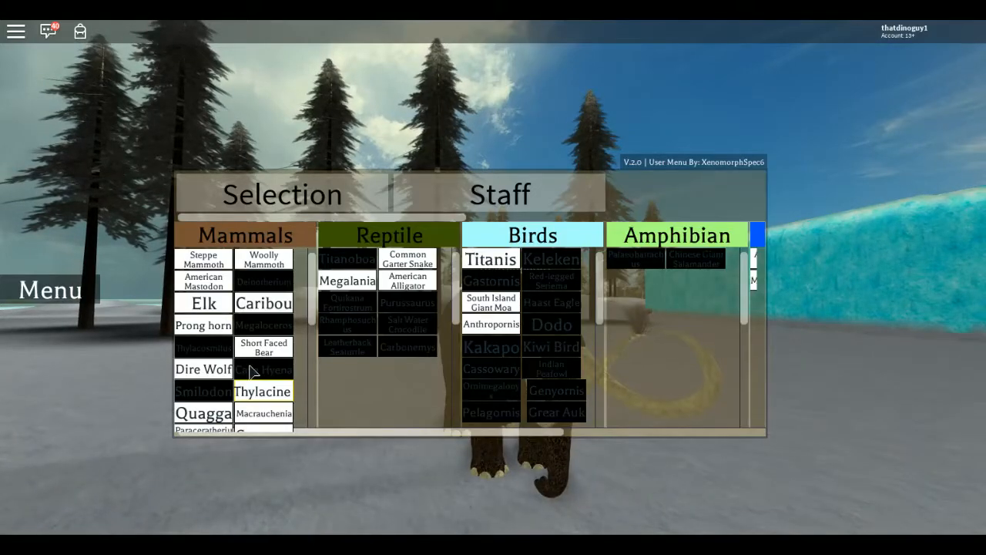
pyautogui.moveTo(197, 343)
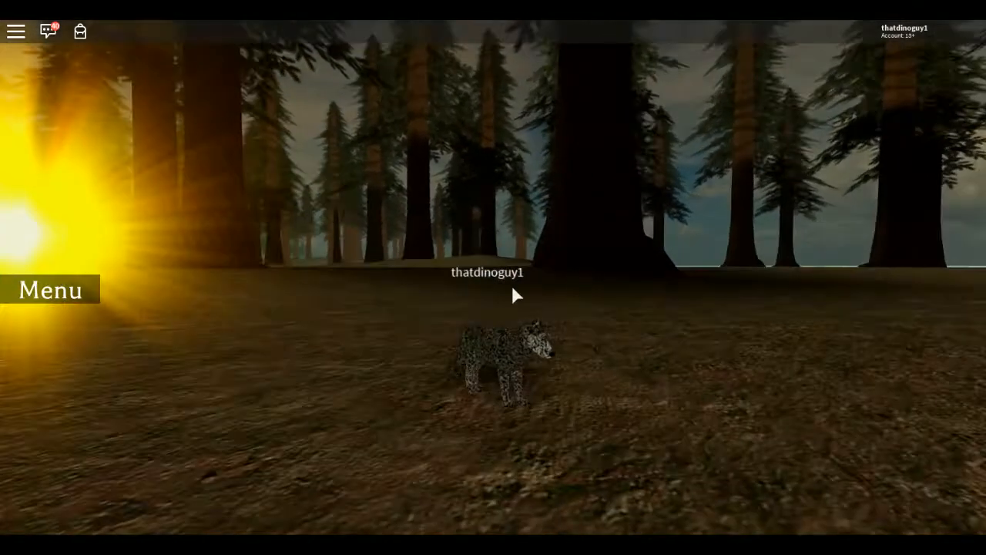
pyautogui.click(50, 289)
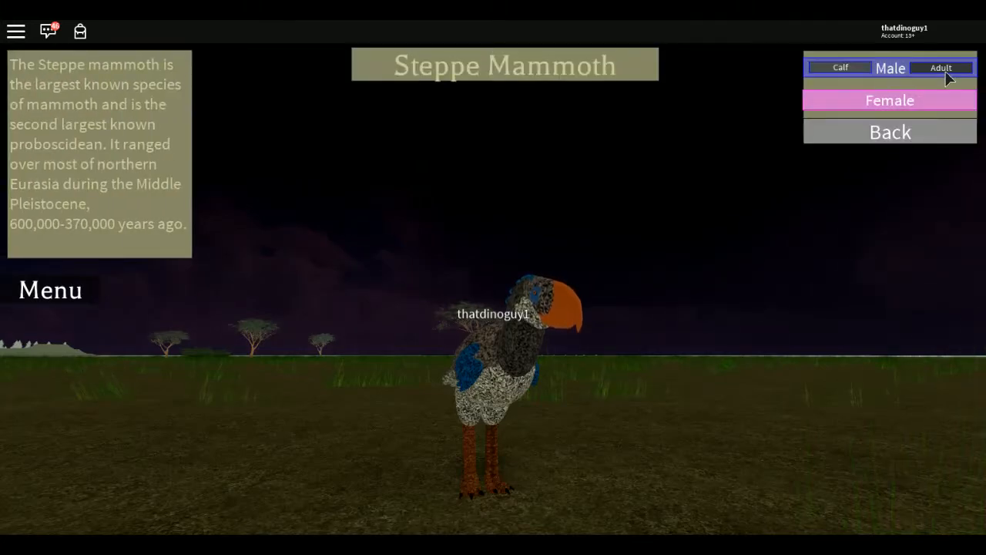
# Spawn as an adult male Steppe Mammoth, then reopen the creature list
pyautogui.click(940, 68)
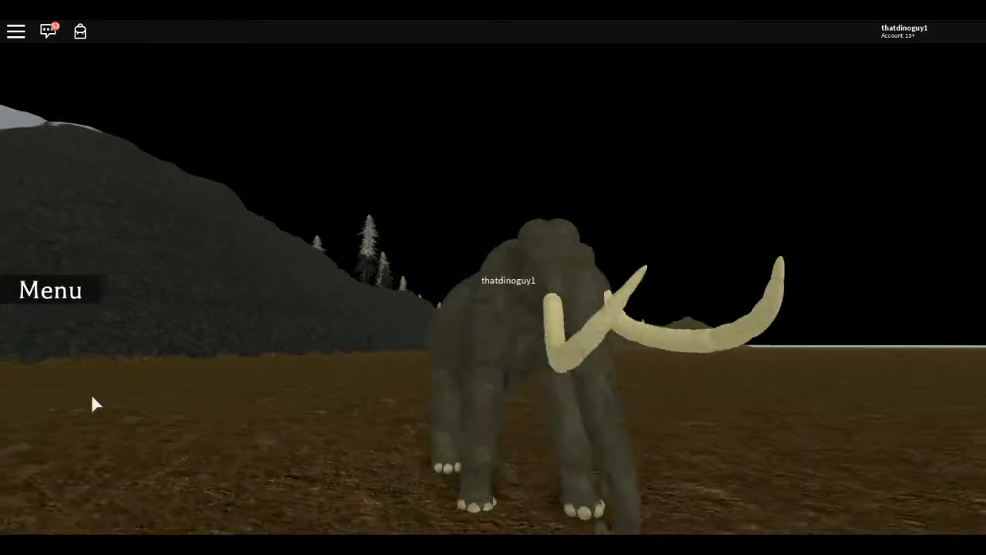
pyautogui.click(50, 289)
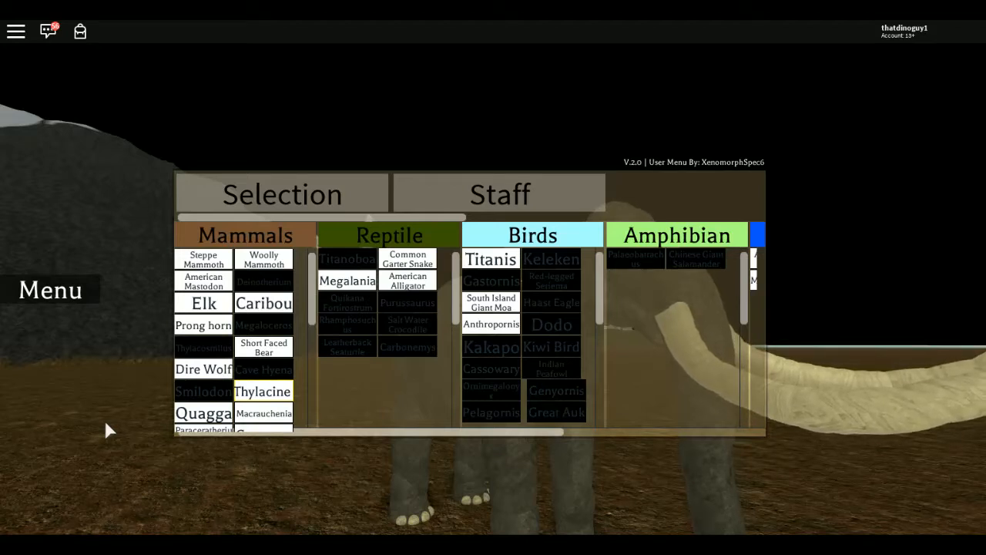
pyautogui.moveTo(268, 322)
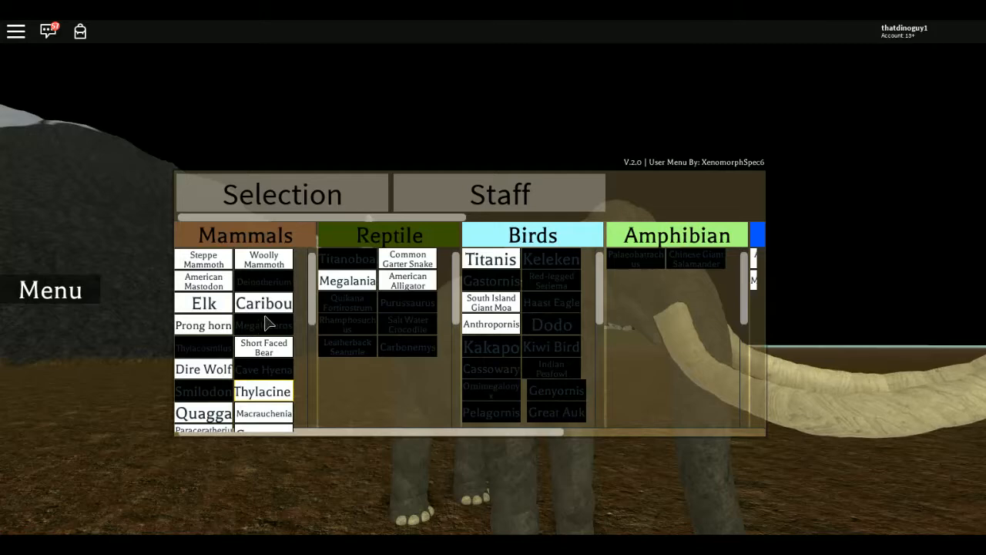
pyautogui.moveTo(293, 285)
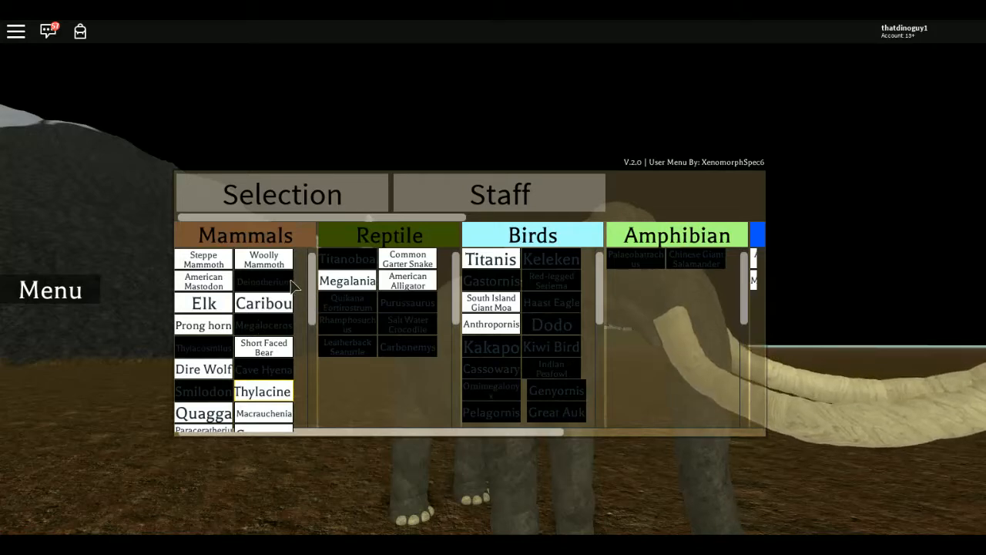
# Scroll down the Mammals list and pick the Quagga
pyautogui.scroll(-3)
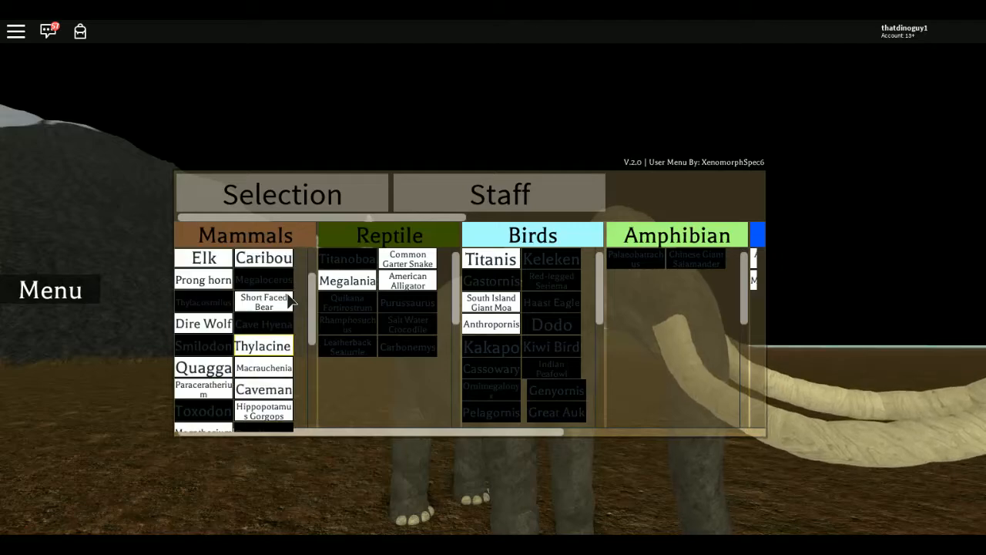
pyautogui.moveTo(202, 377)
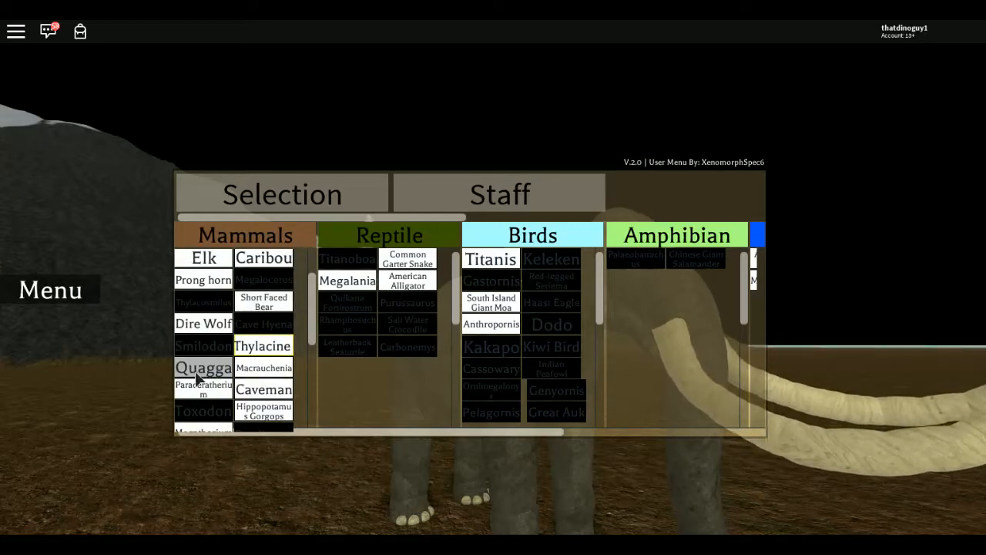
pyautogui.click(203, 368)
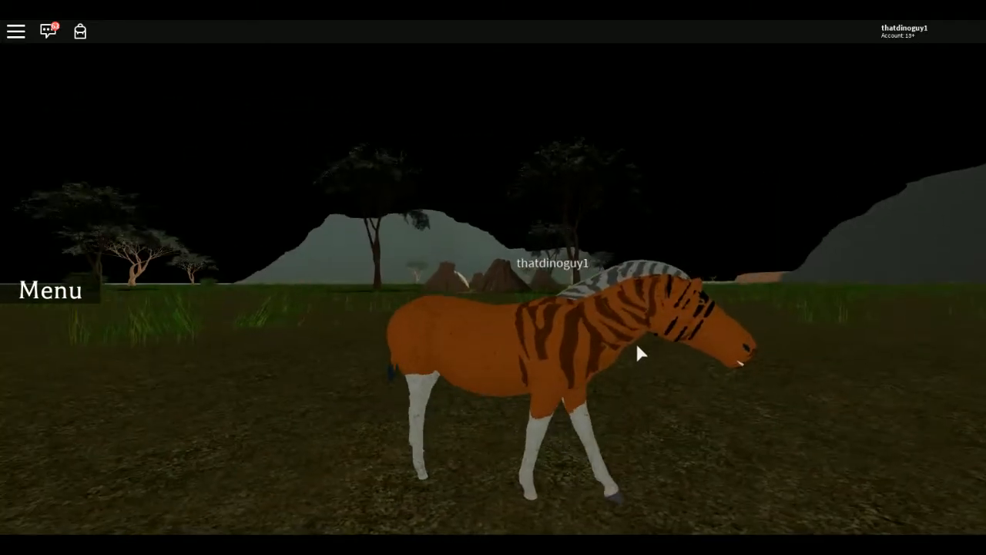
# Spawn as the shaggy brown tusked mammal, then reopen the creature list
pyautogui.click(50, 291)
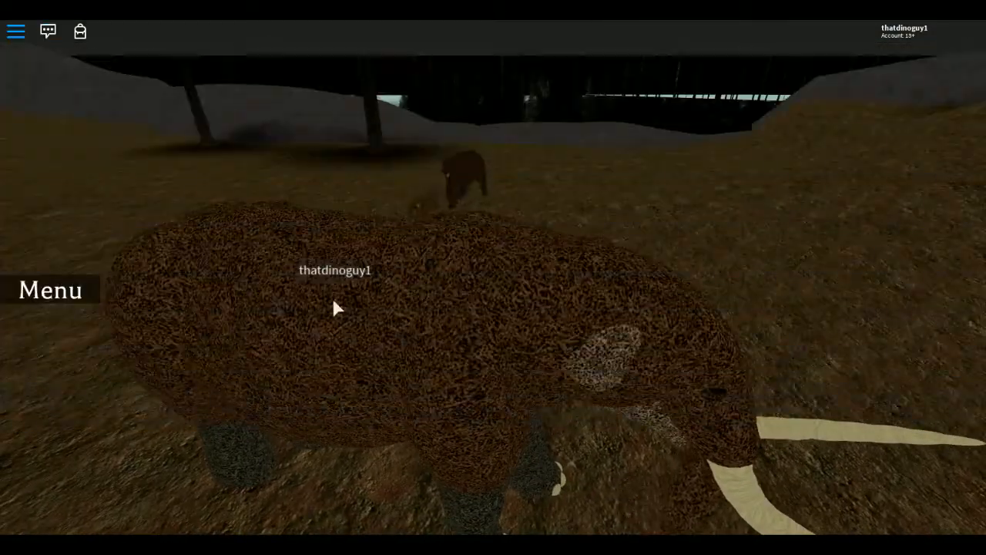
pyautogui.click(50, 289)
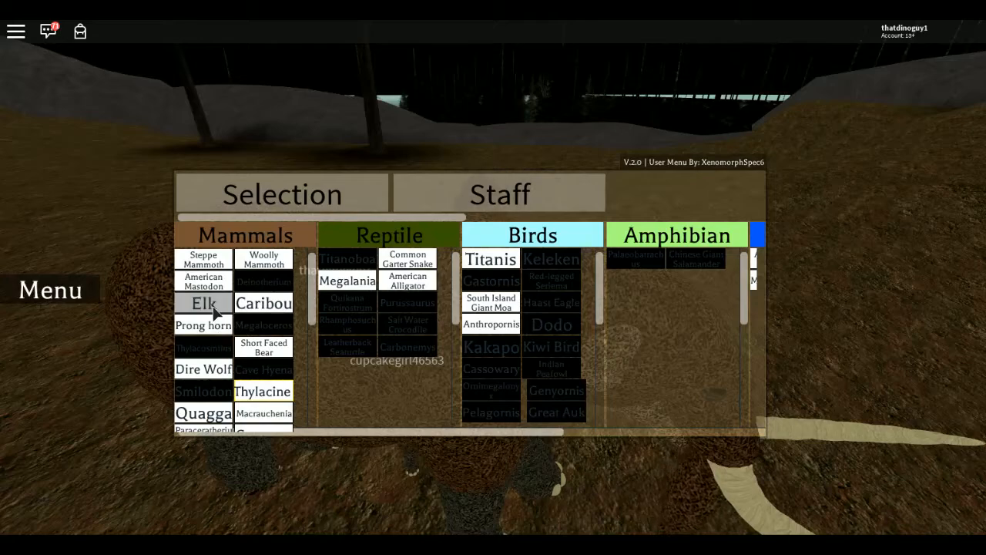
# Pick the Elk from the Mammals list to play as it
pyautogui.click(203, 302)
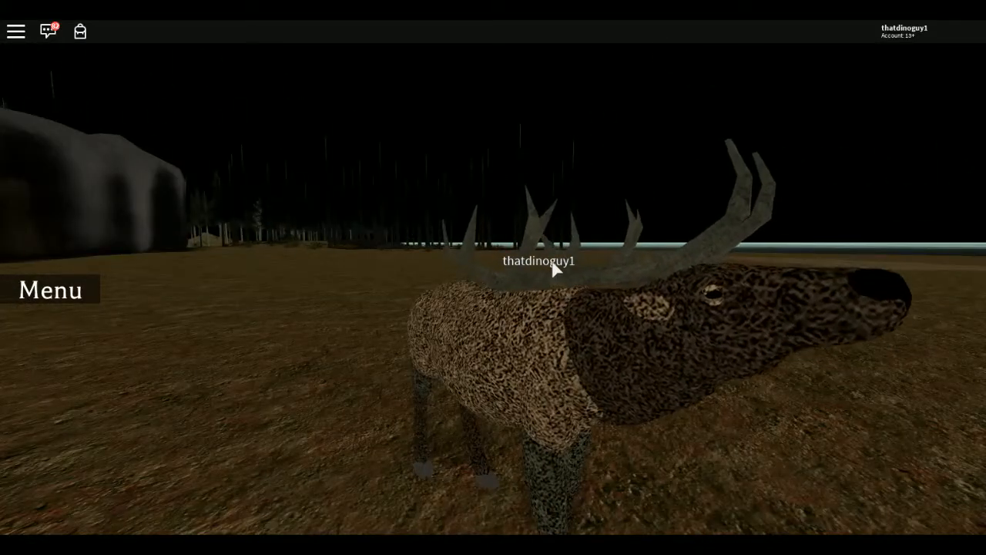
# Pick the Caribou under Mammals and spawn it as a male
pyautogui.click(50, 290)
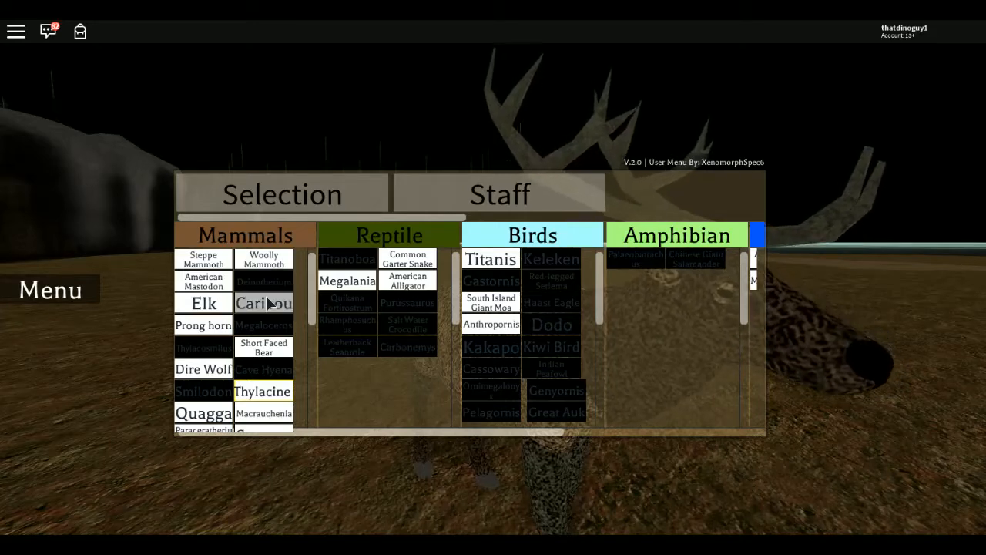
pyautogui.click(263, 302)
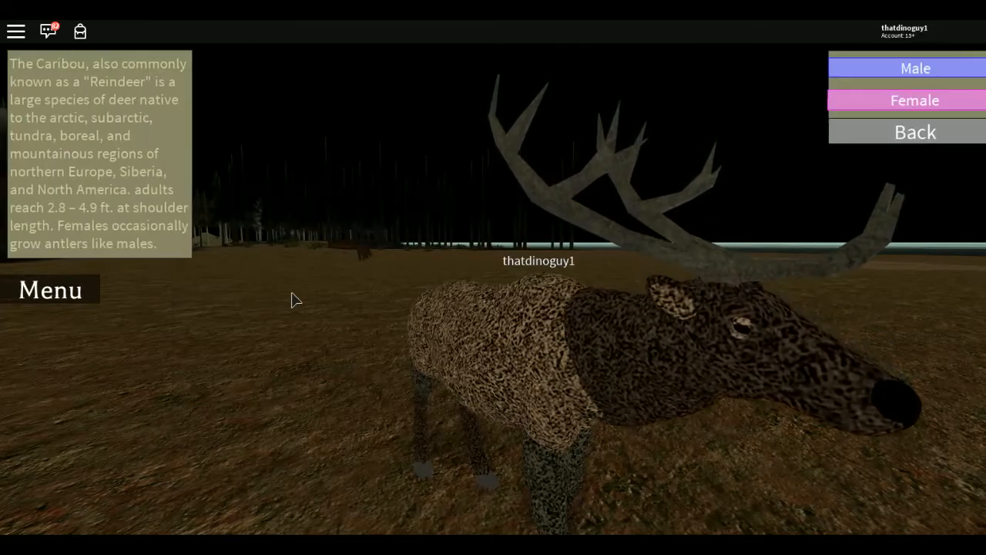
pyautogui.click(915, 68)
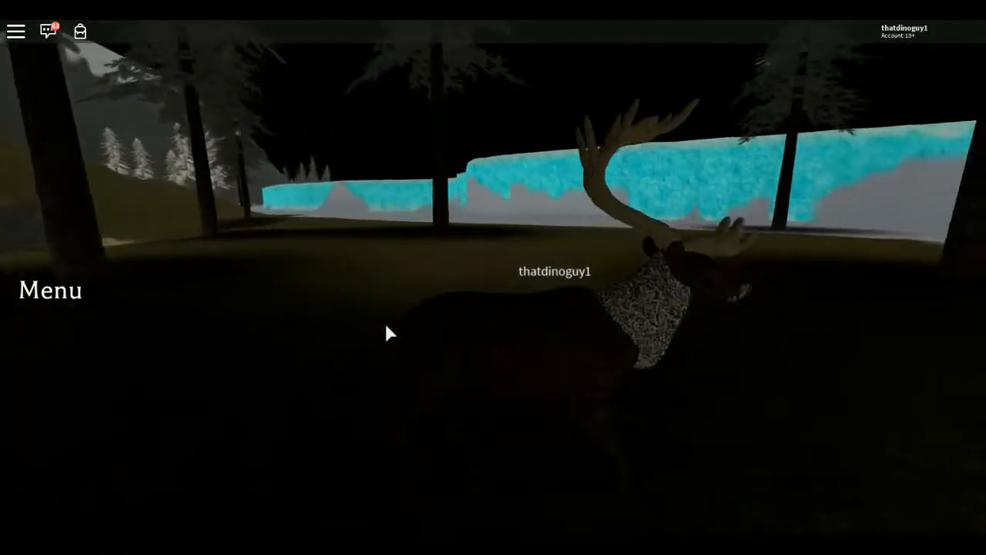
# Reopen the creature list, scroll the Mammals column, and select the Pronghorn
pyautogui.click(50, 289)
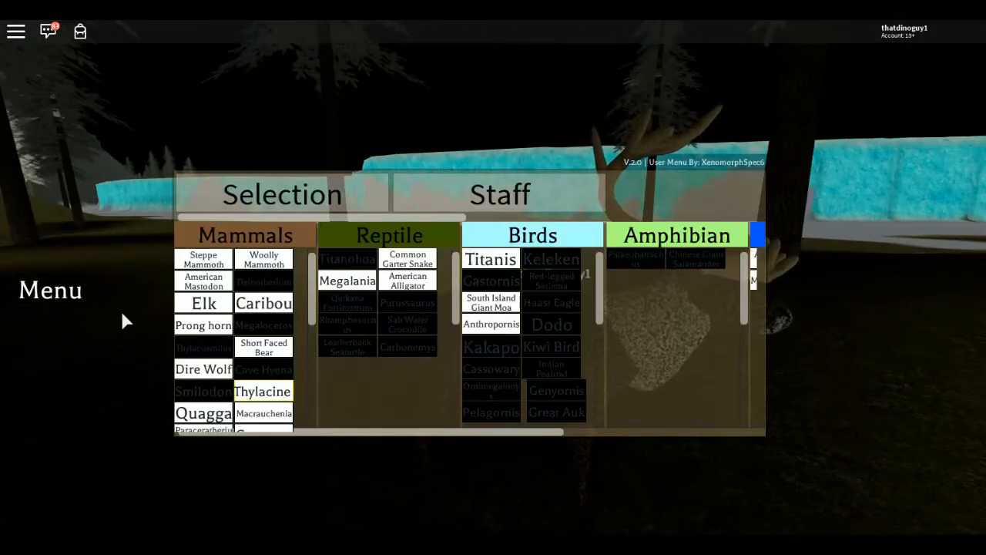
pyautogui.scroll(-3)
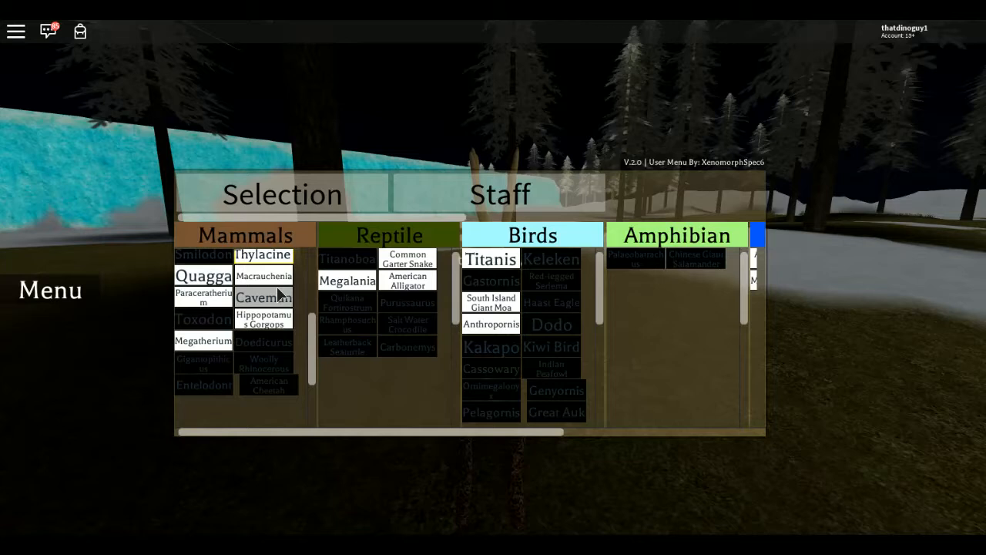
pyautogui.moveTo(239, 345)
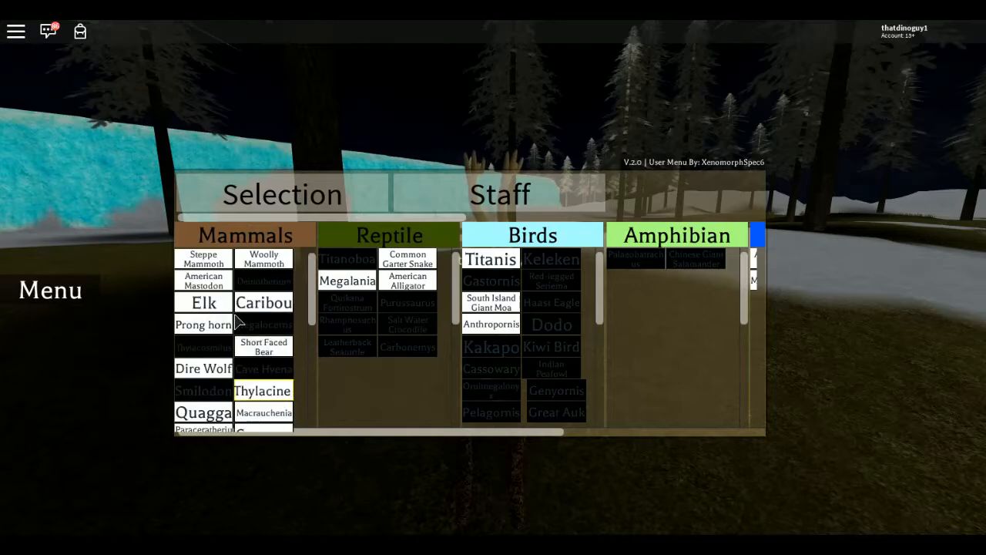
pyautogui.click(202, 323)
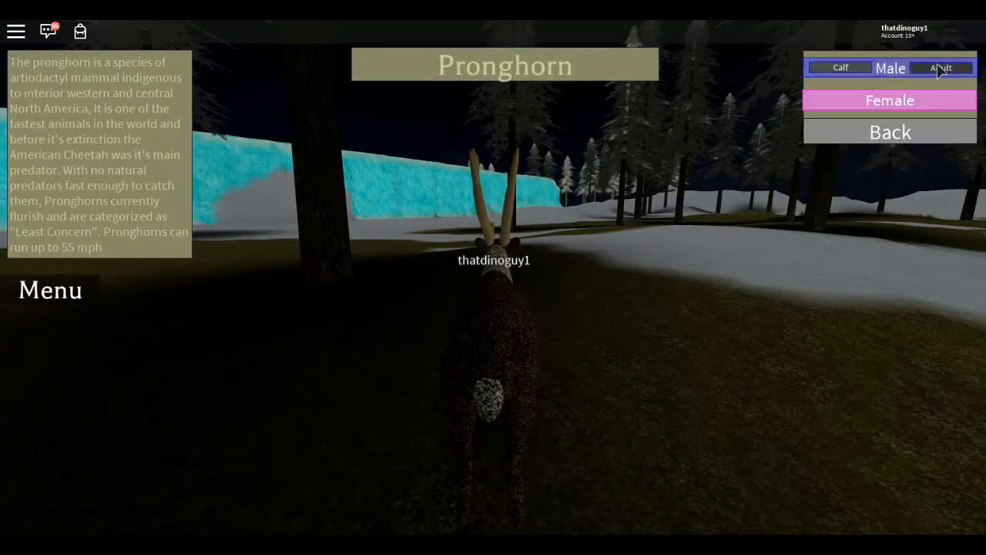
# Spawn as an adult male Pronghorn on the savanna
pyautogui.click(941, 68)
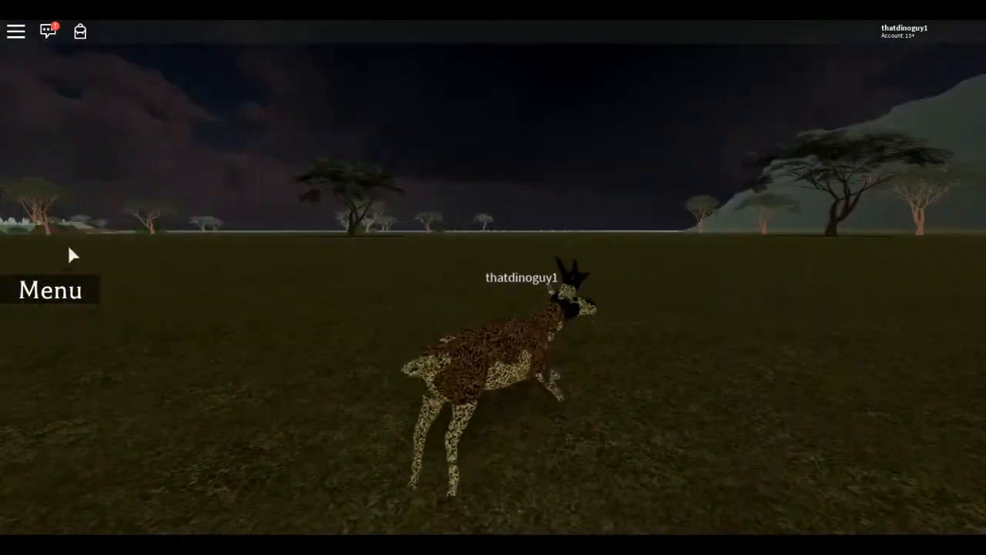
# Reopen the creature selection list over the Pronghorn on the savanna
pyautogui.click(50, 289)
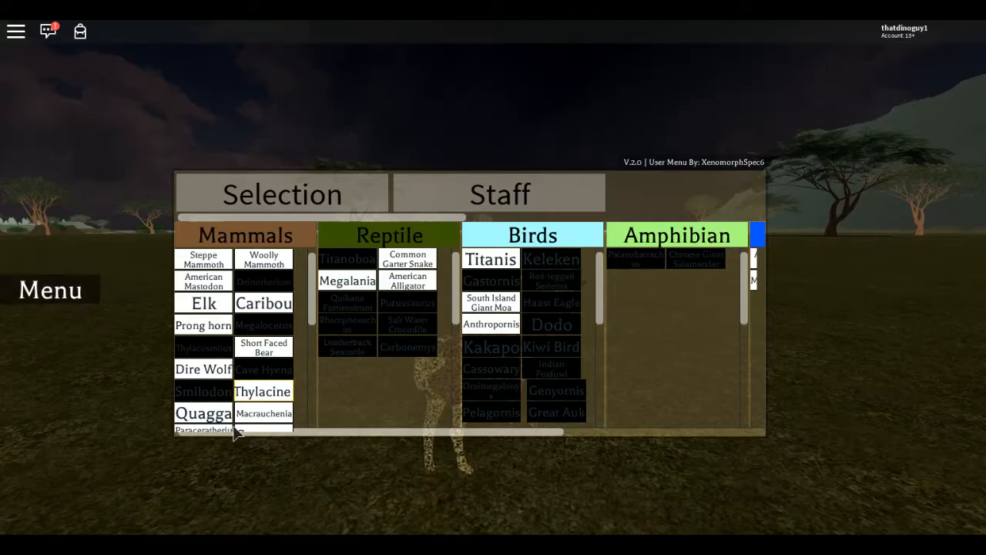
pyautogui.moveTo(446, 454)
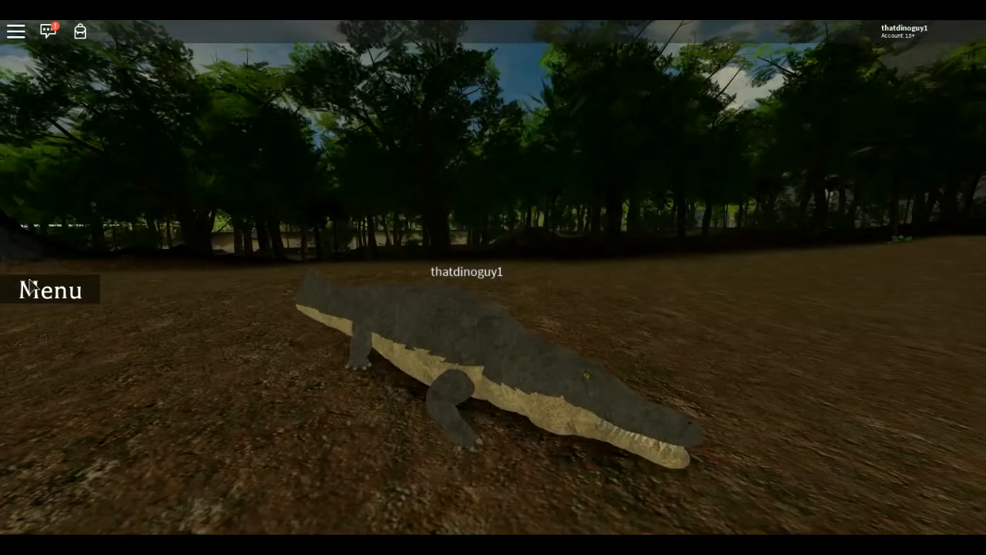
# Open the creature menu, view the Hippopotamus Gorgops entry, and back out of it
pyautogui.click(51, 290)
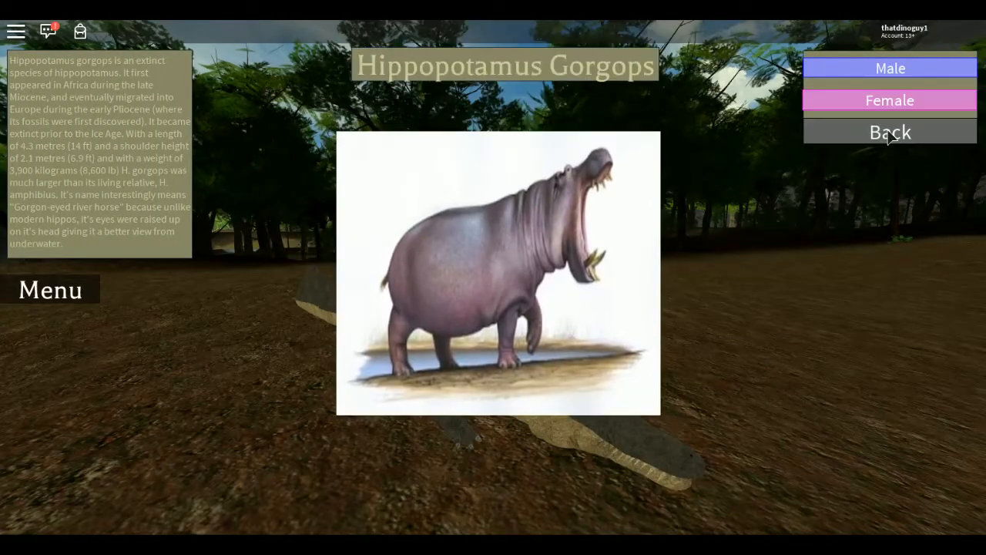
pyautogui.click(889, 132)
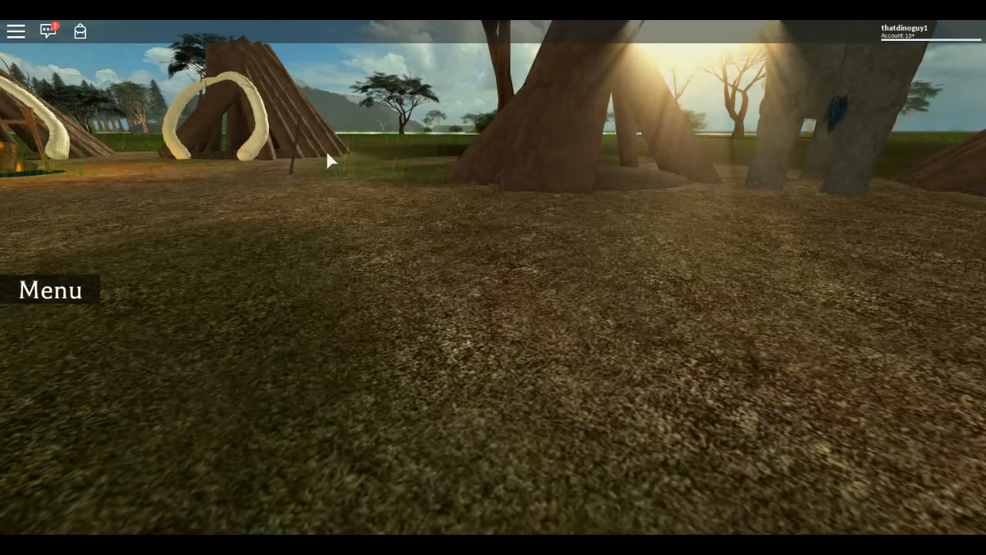
# Open the creature menu and pick South Island Giant Moa from the Birds column
pyautogui.click(50, 290)
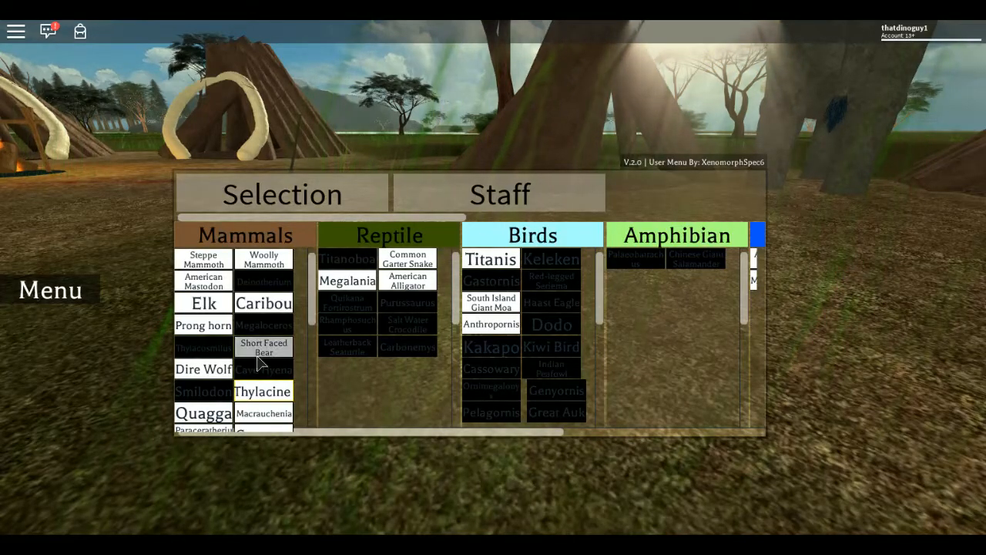
pyautogui.moveTo(490, 322)
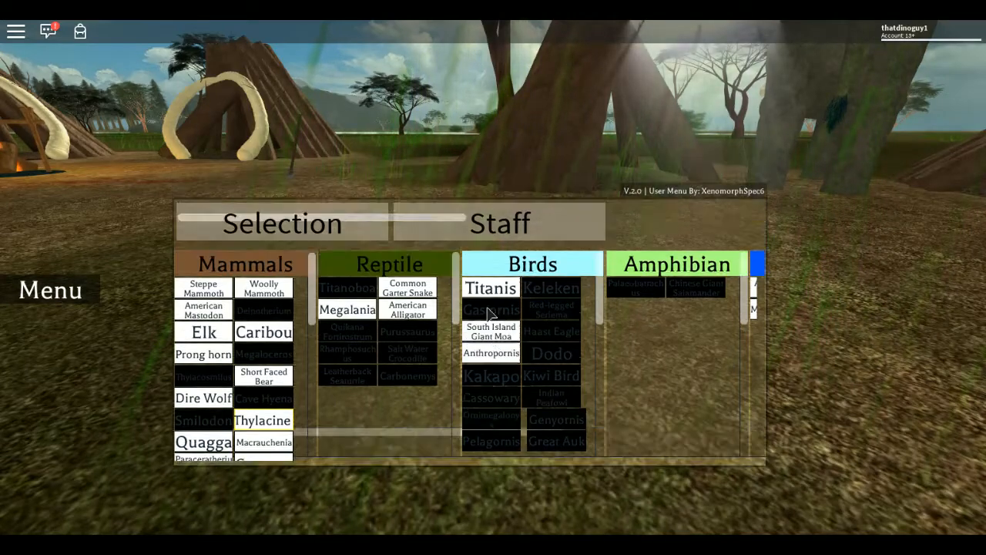
pyautogui.click(490, 331)
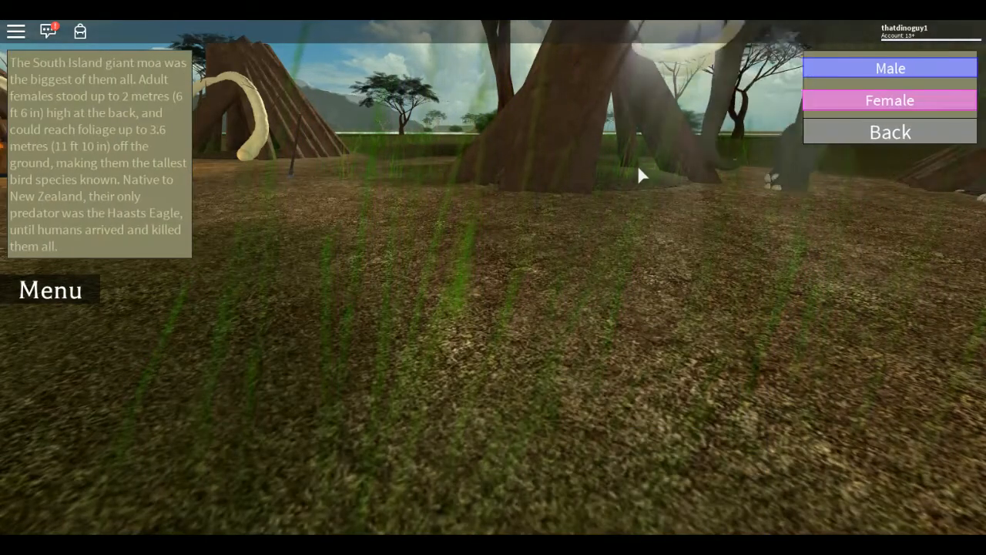
# Spawn the South Island Giant Moa, walk it across the desert, then reopen the creature menu
pyautogui.click(890, 68)
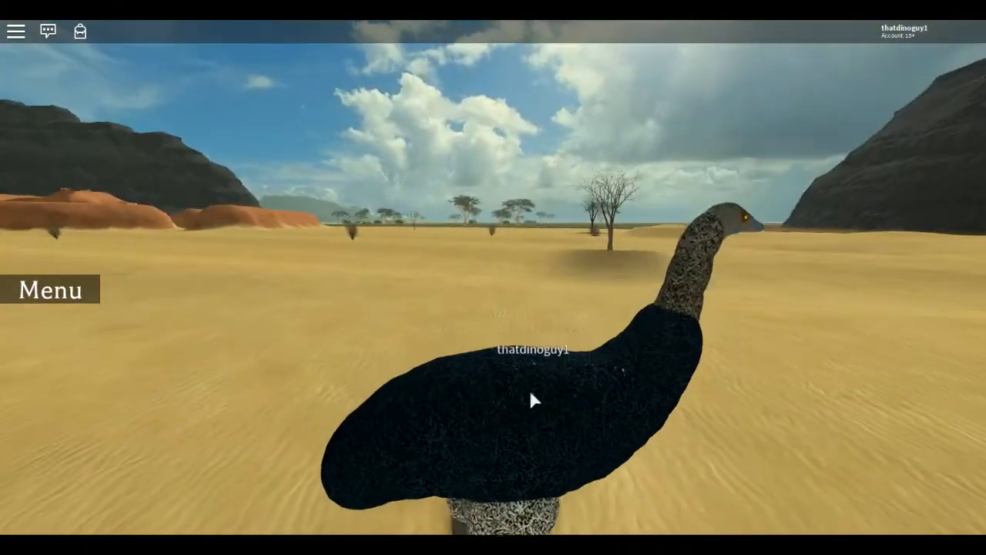
pyautogui.click(50, 290)
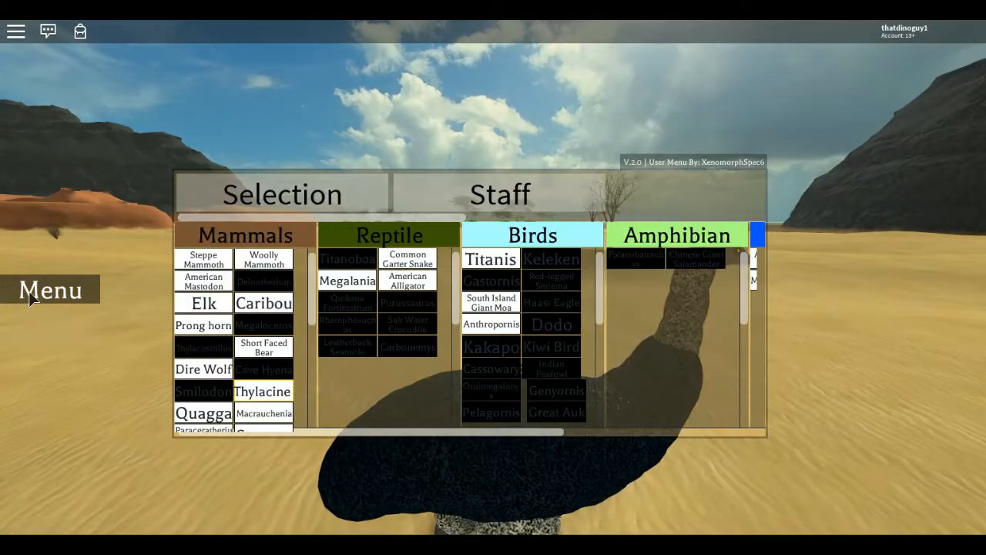